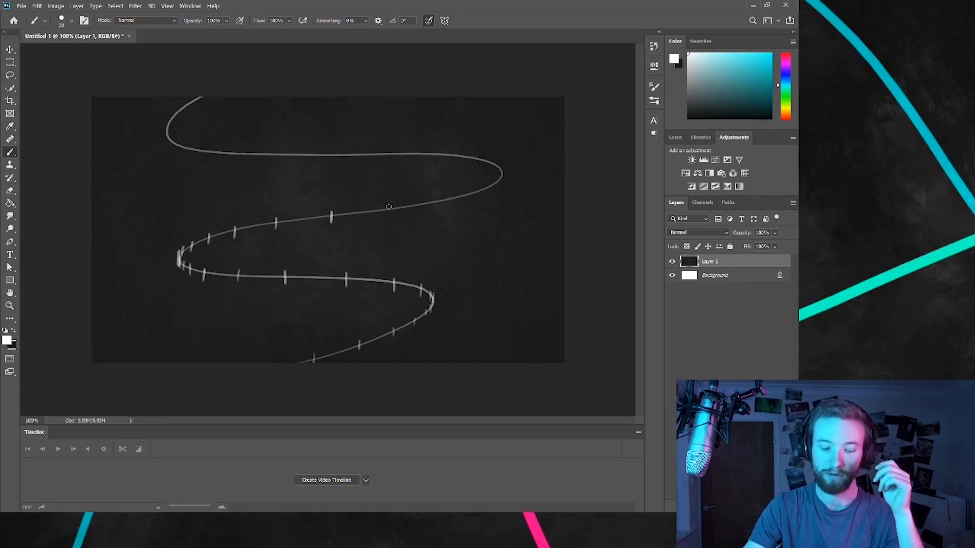
# Create a video timeline and add a new blank video layer for painting the ball
pyautogui.click(359, 9)
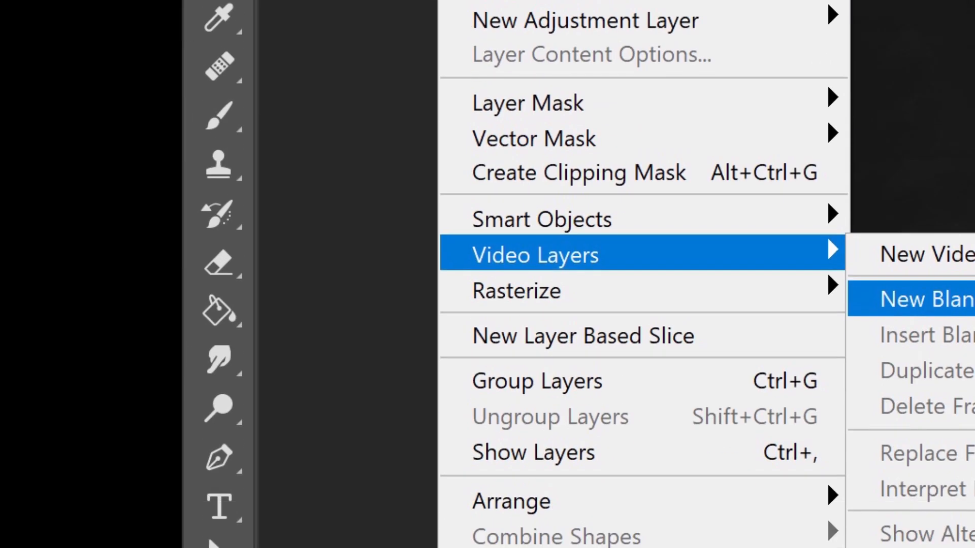
pyautogui.click(919, 299)
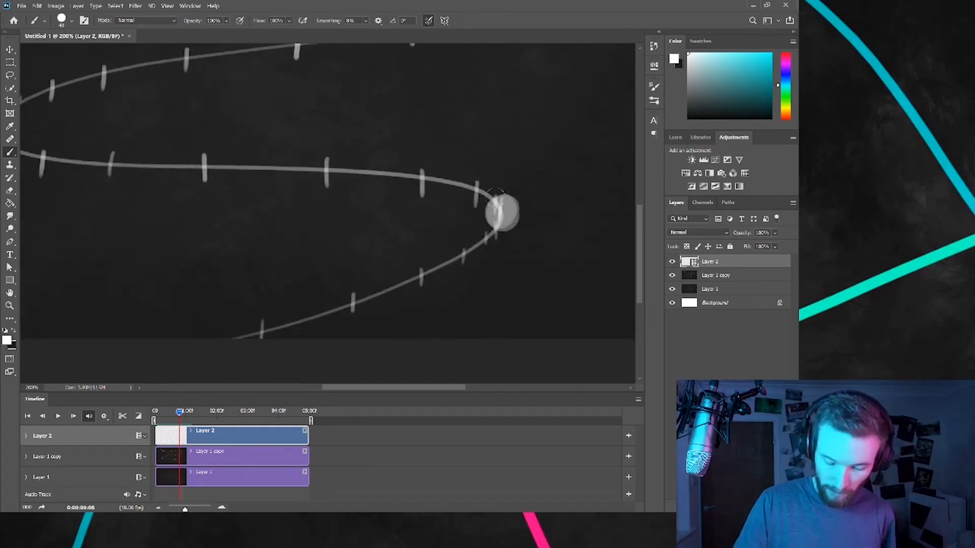